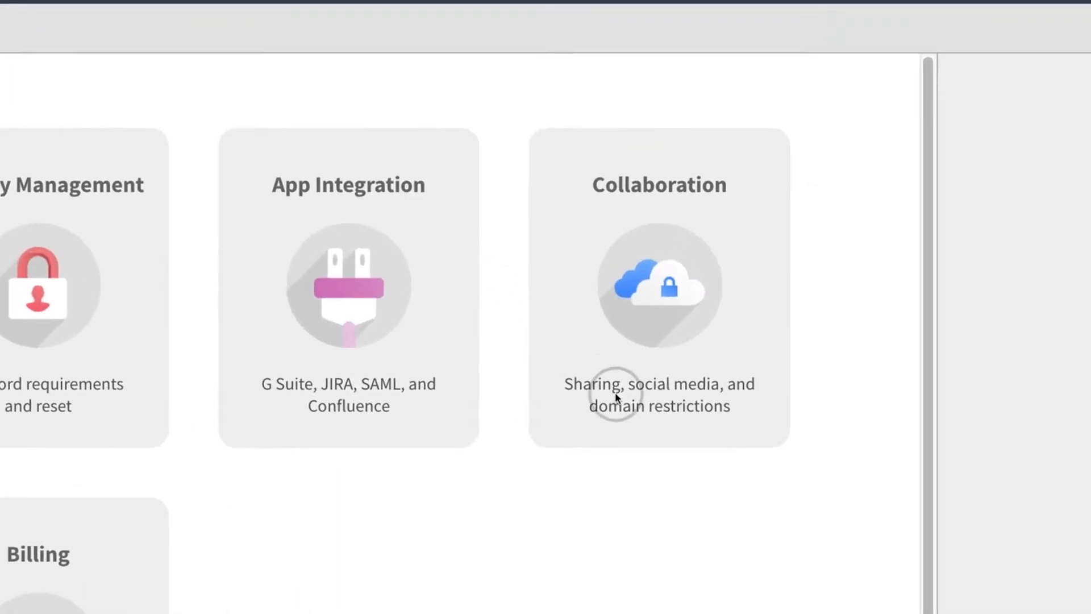
mouse_move(661, 338)
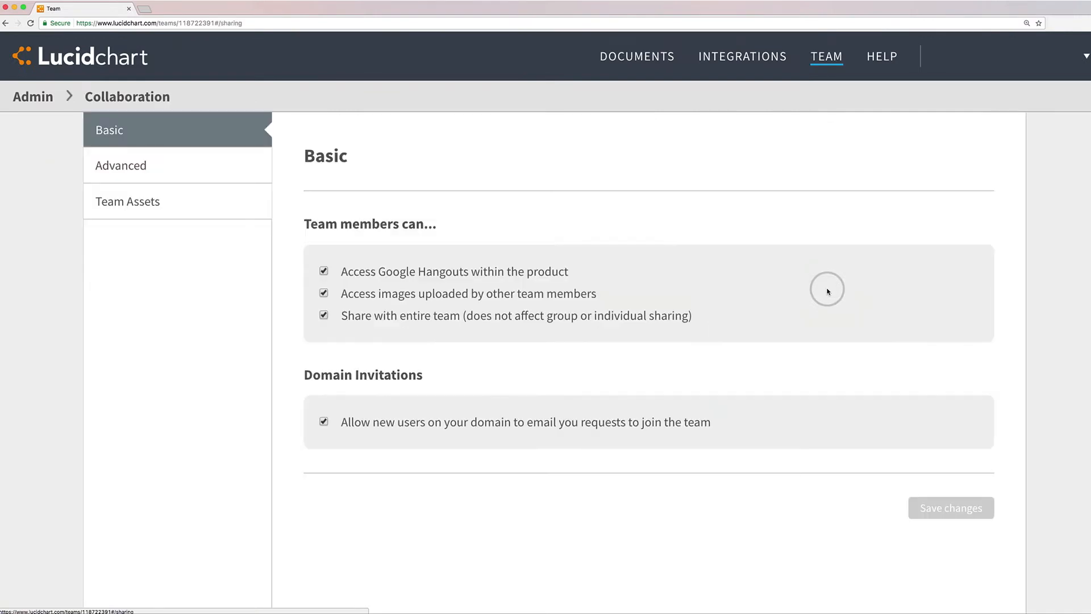
mouse_move(246, 128)
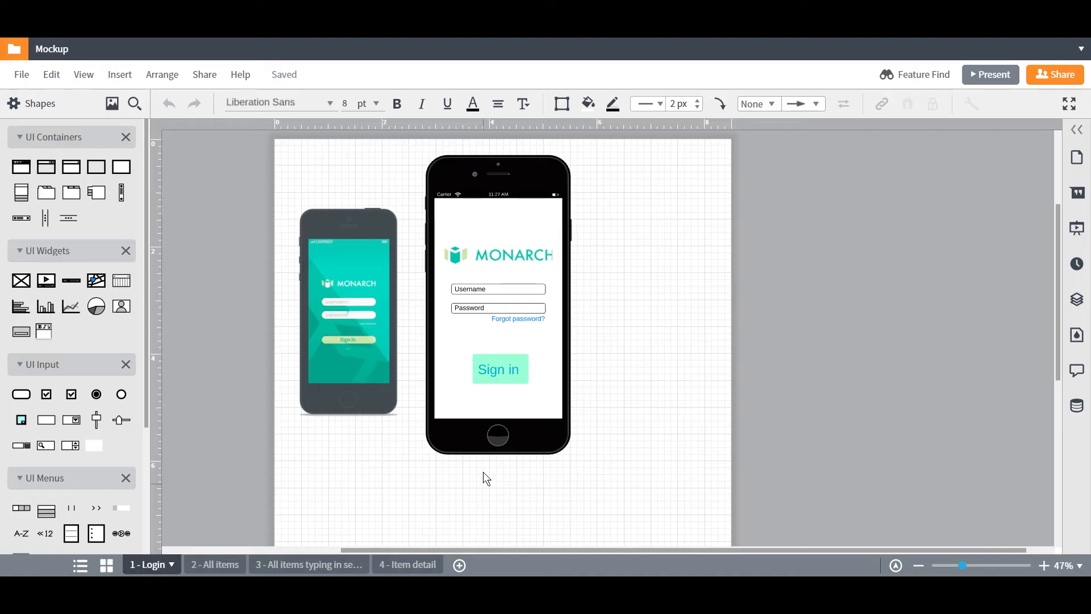
mouse_move(1083, 353)
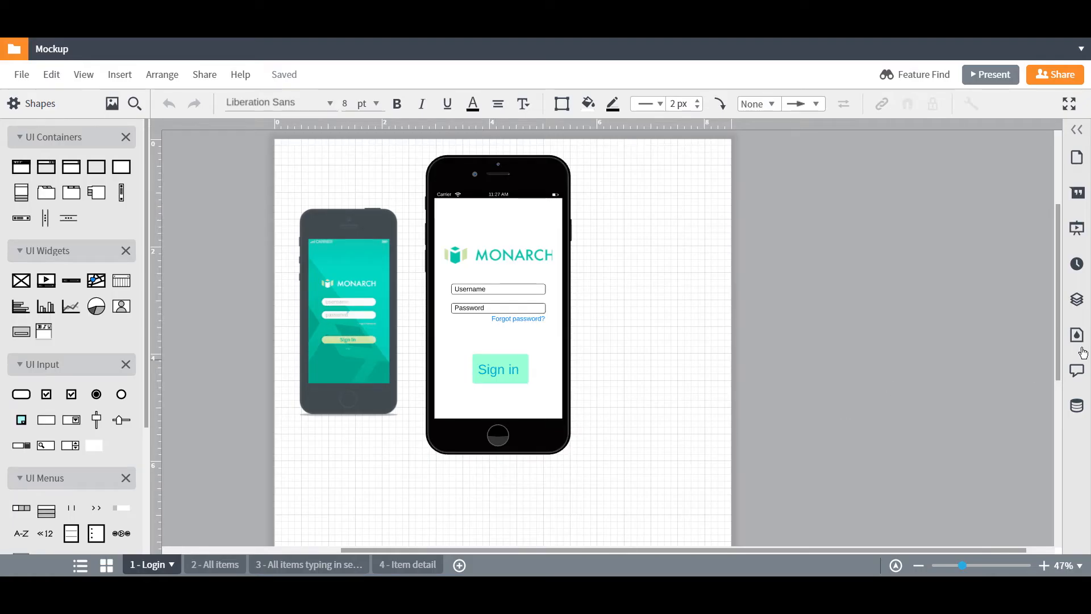
click(1076, 369)
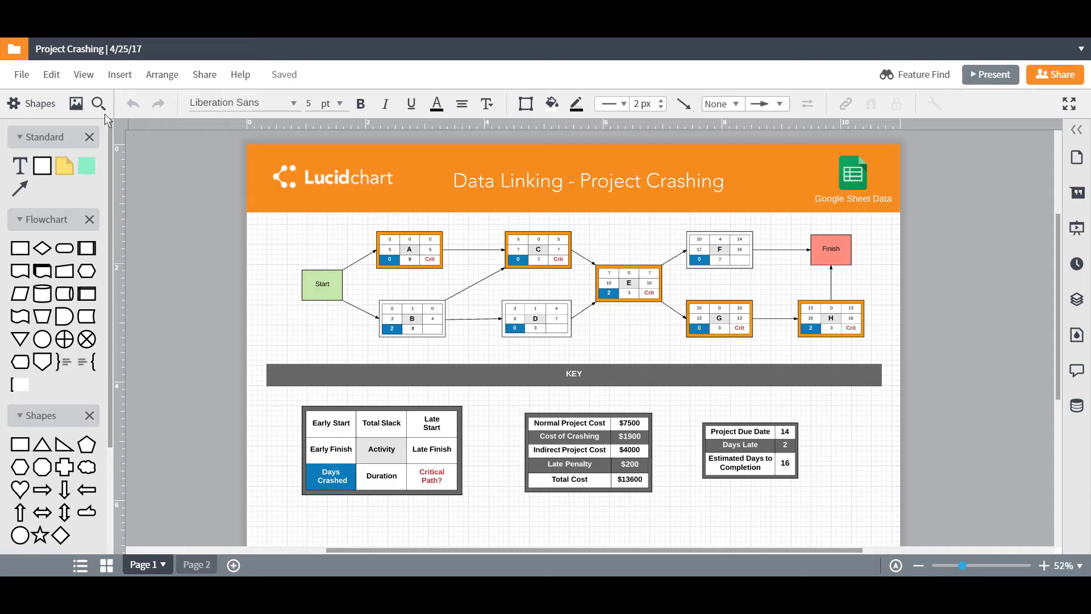
Open the Image Manager and filter it to show only Team Images
click(77, 103)
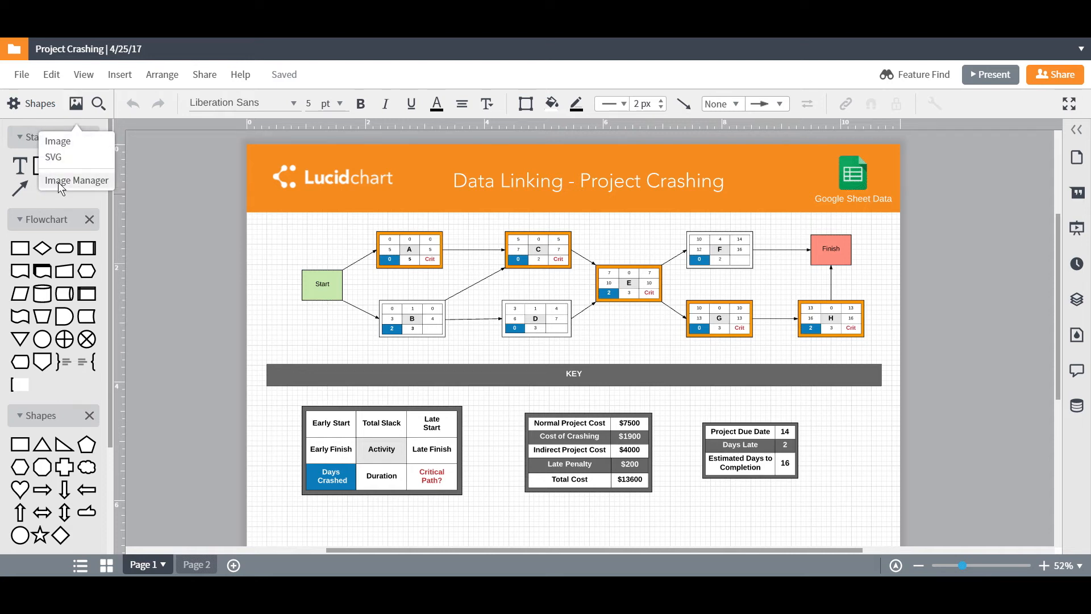
click(76, 181)
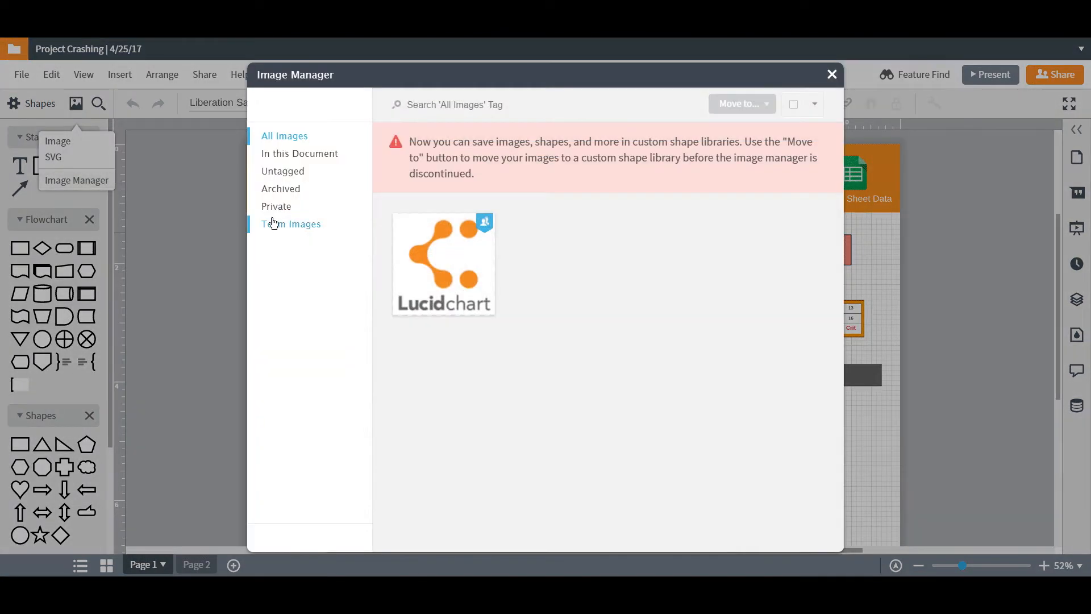
click(291, 224)
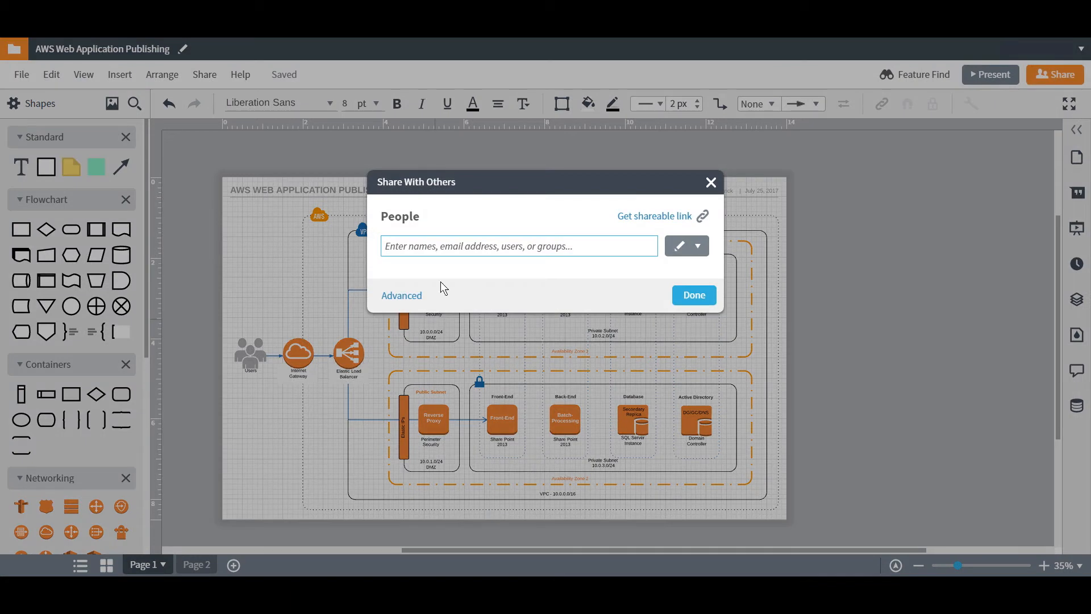
Add the Lucidchart team group as a recipient and send the share invitation
text(lucidd)
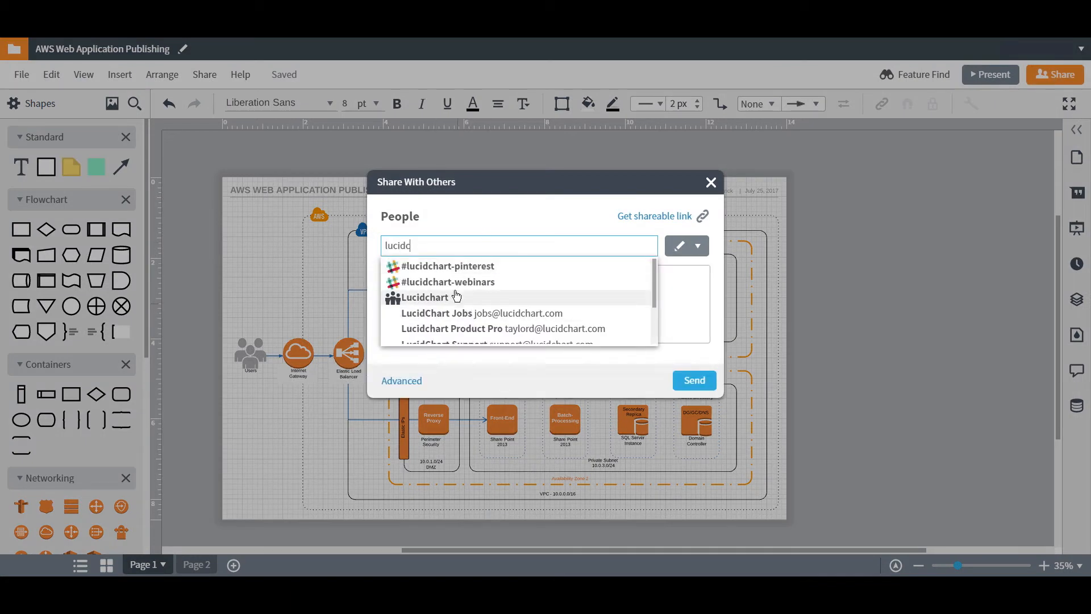
click(425, 297)
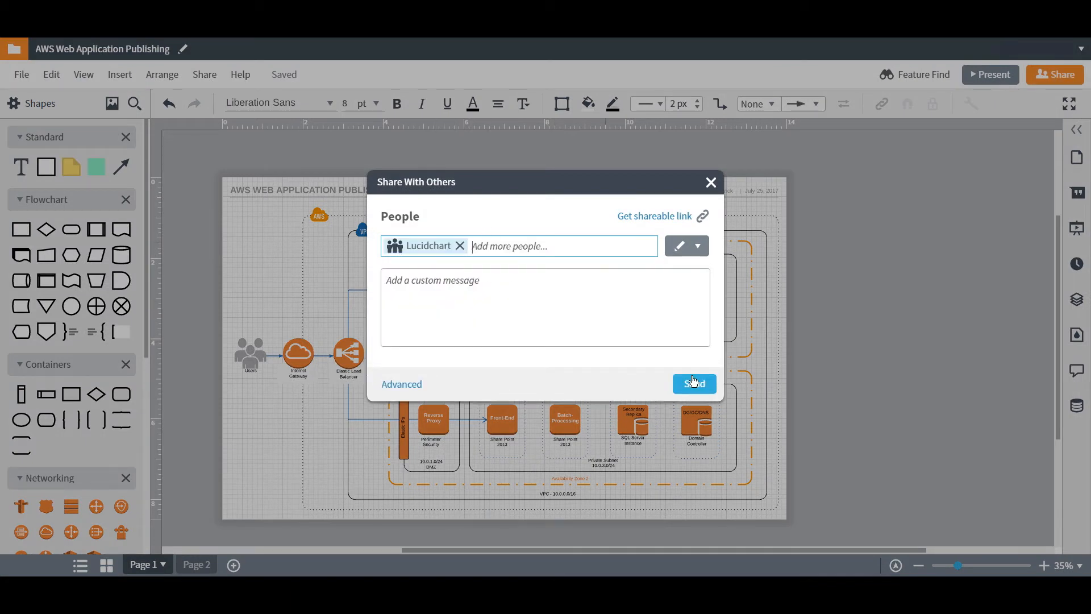
click(401, 384)
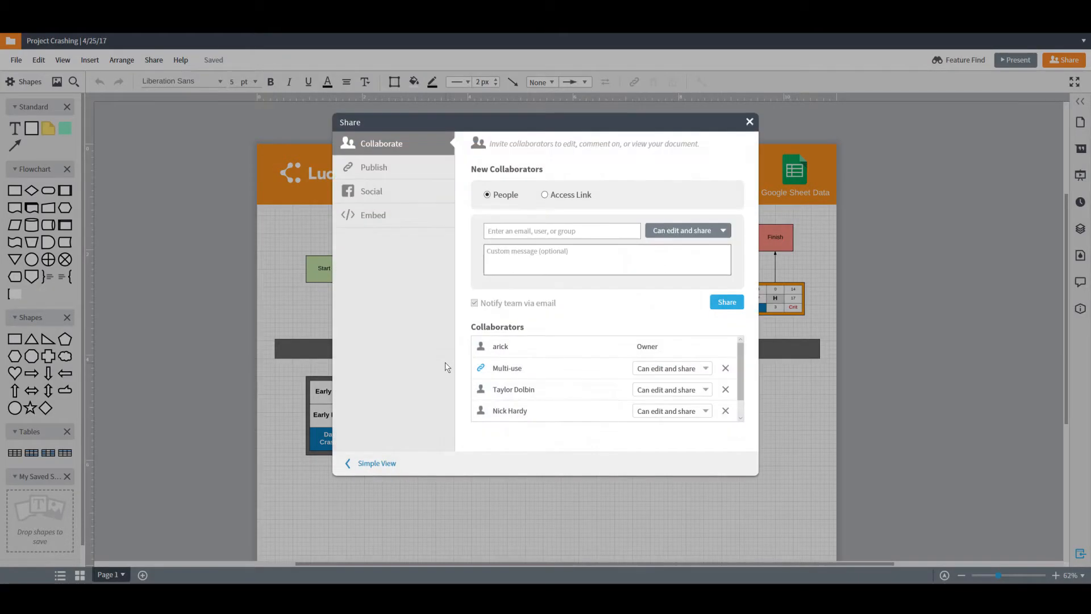
click(373, 215)
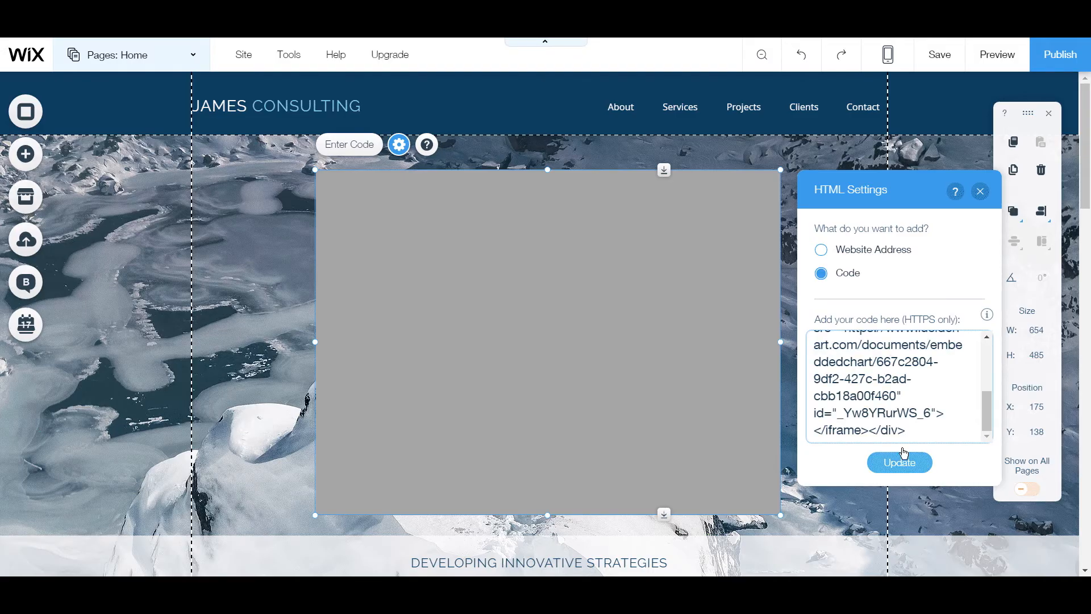
Update the HTML element with the embed code and preview the embedded diagram
click(997, 54)
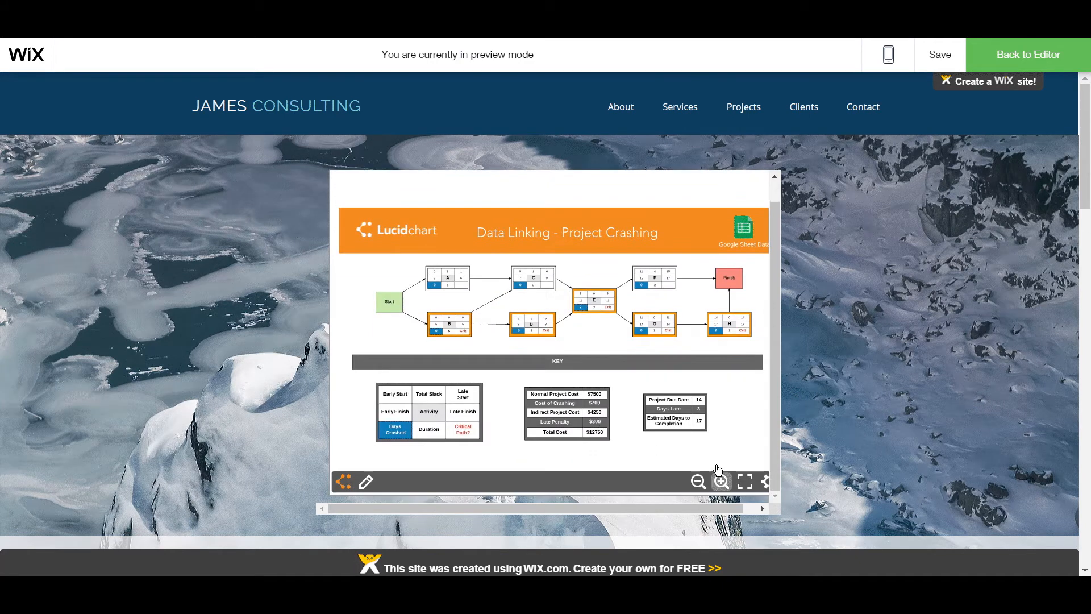
click(697, 481)
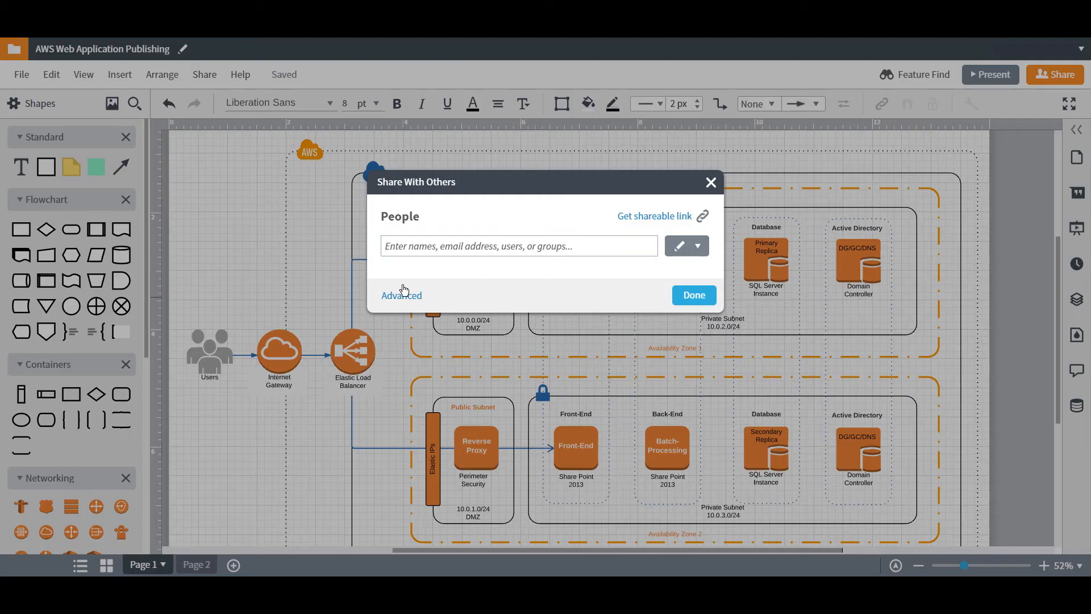
In Advanced sharing, generate a full-document publish link without a password
click(402, 295)
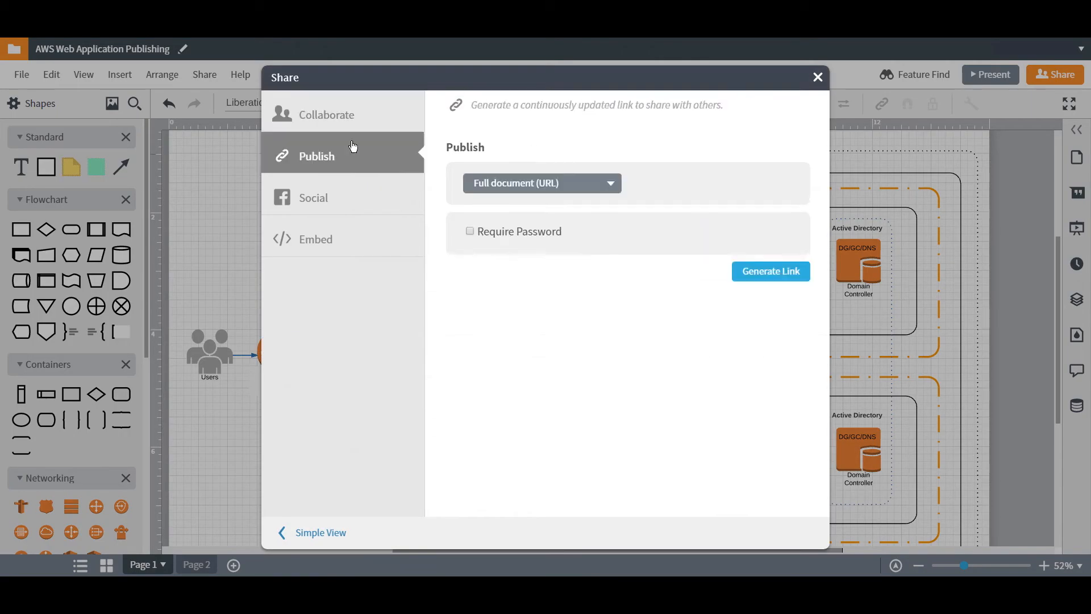
mouse_move(582, 182)
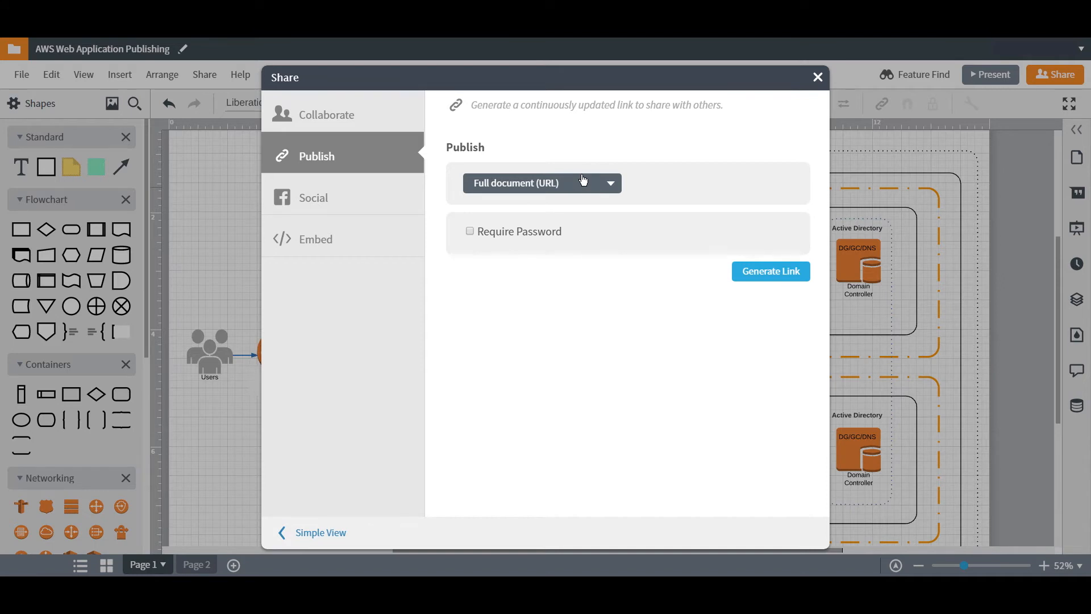
mouse_move(469, 234)
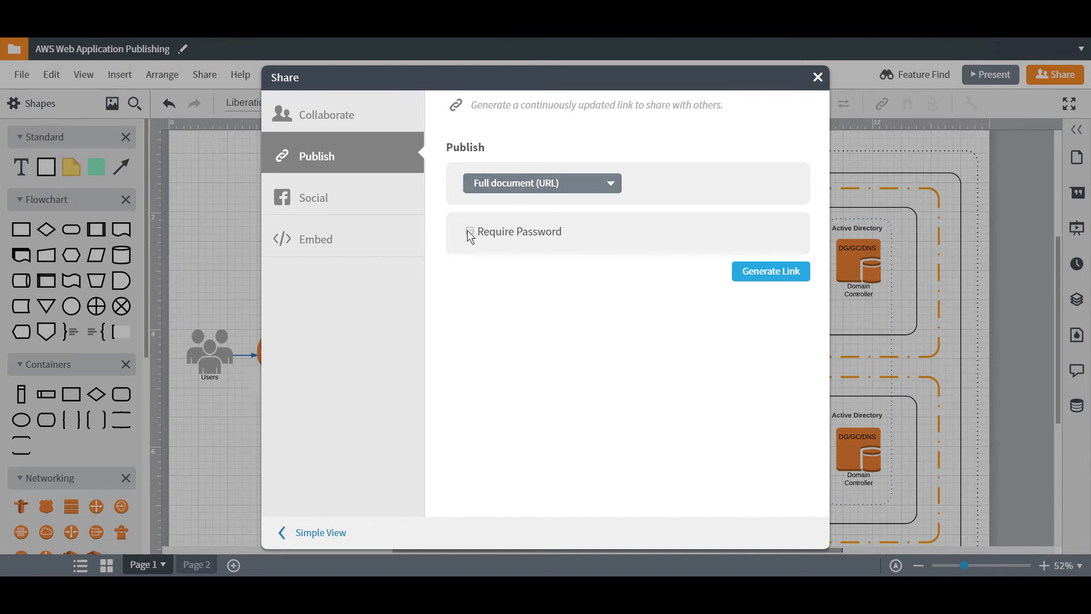
mouse_move(765, 270)
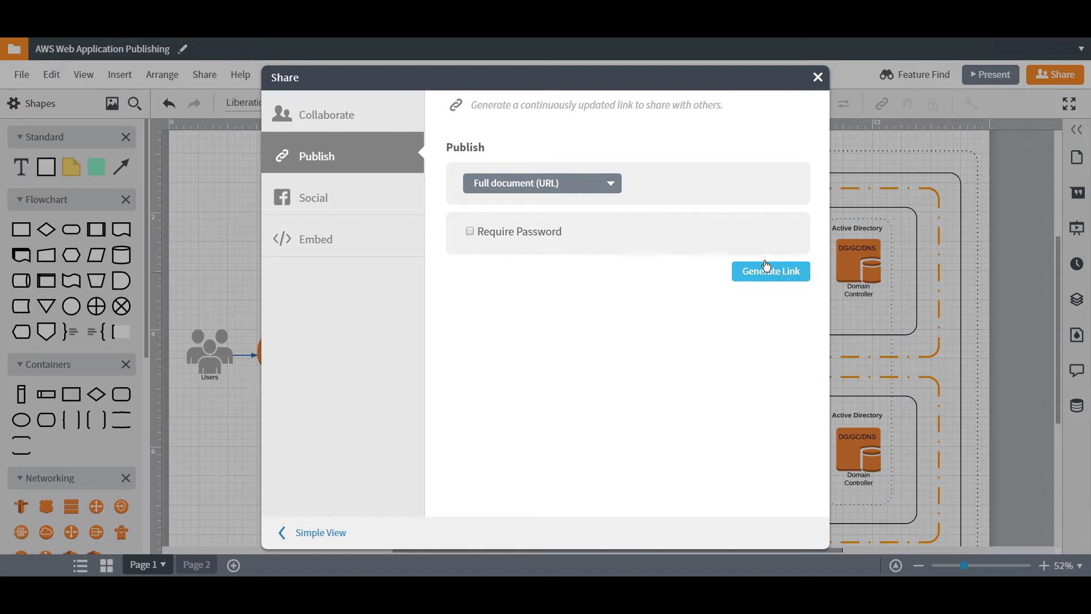
click(771, 271)
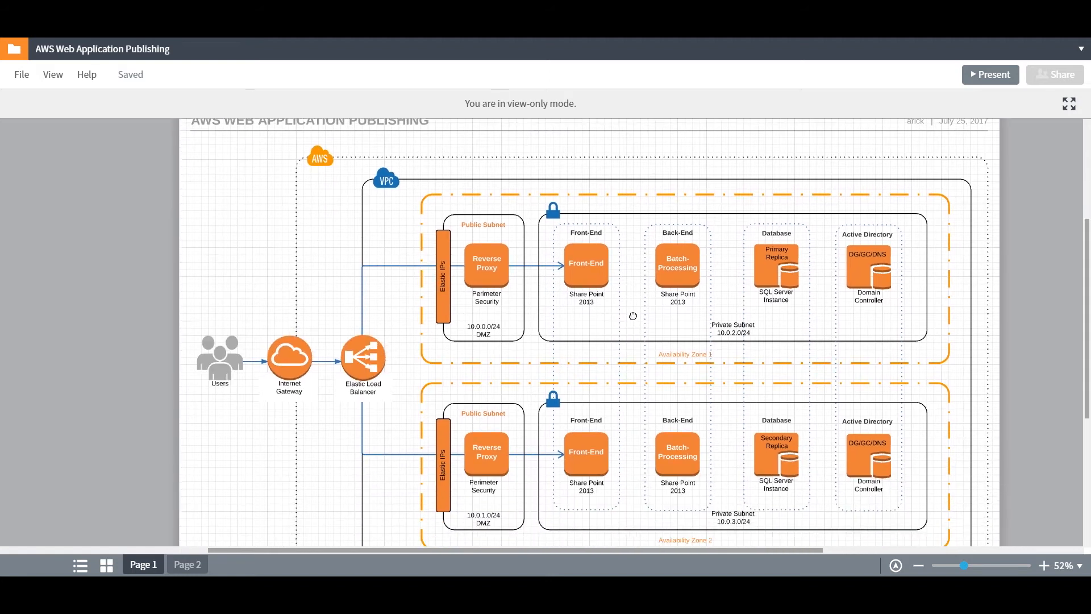
scroll(up, 3)
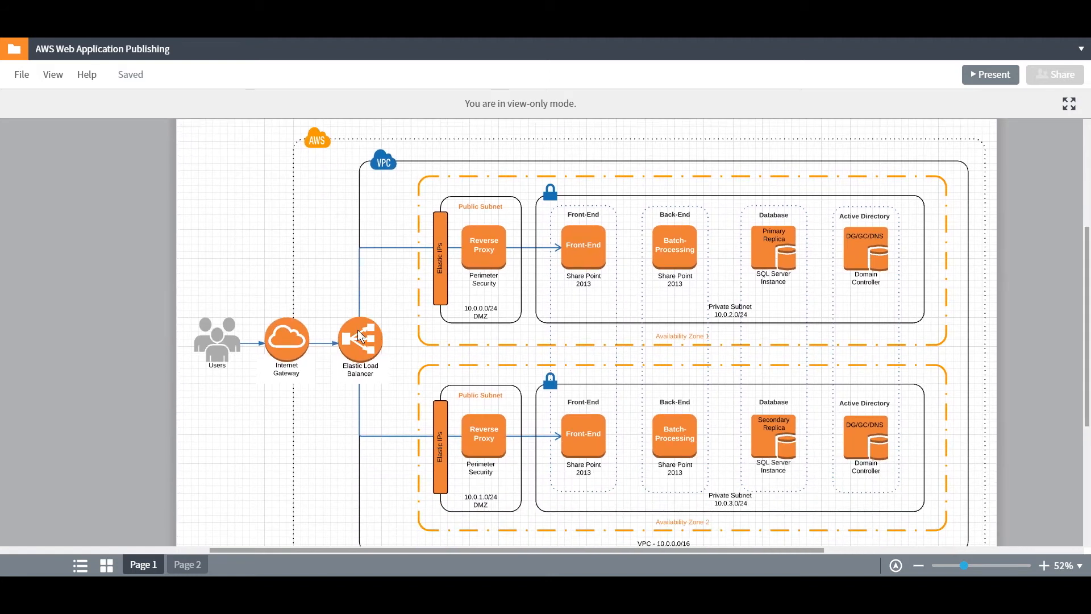
click(186, 565)
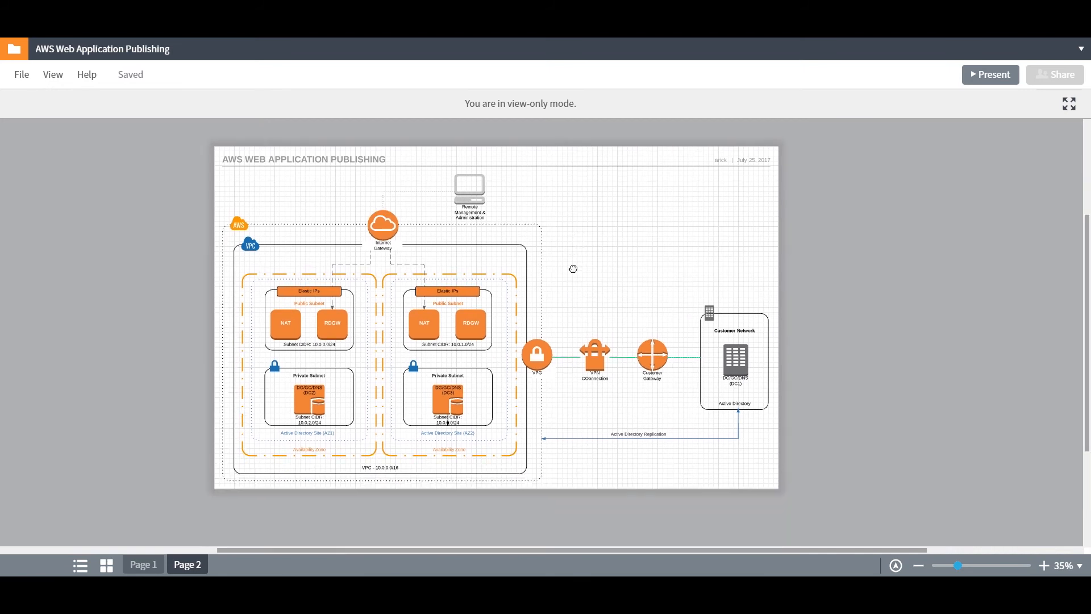
click(143, 565)
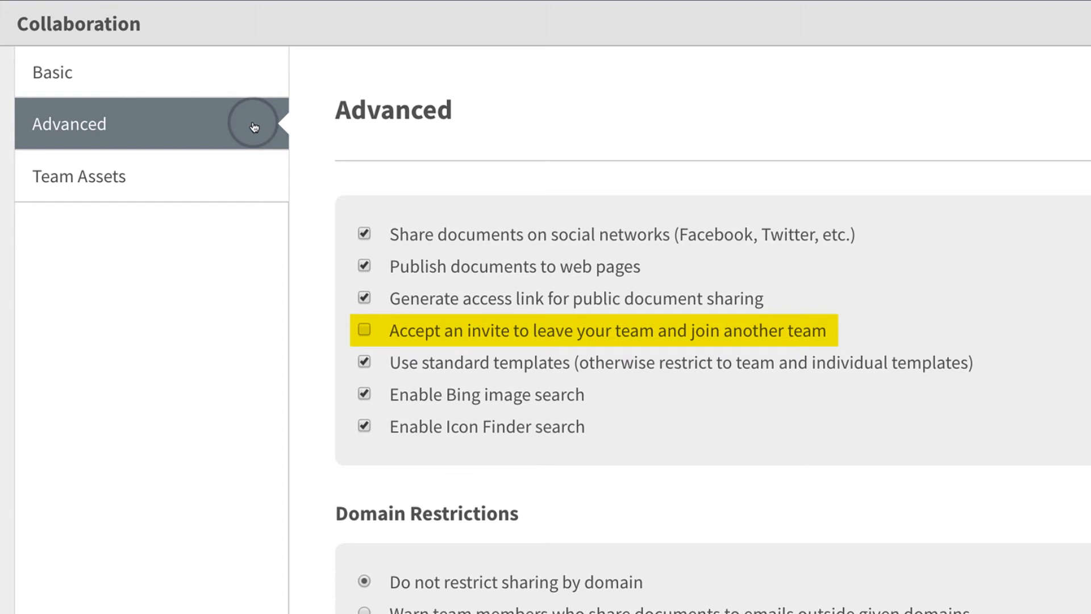
Open the Project Crashing document in the editor
click(680, 361)
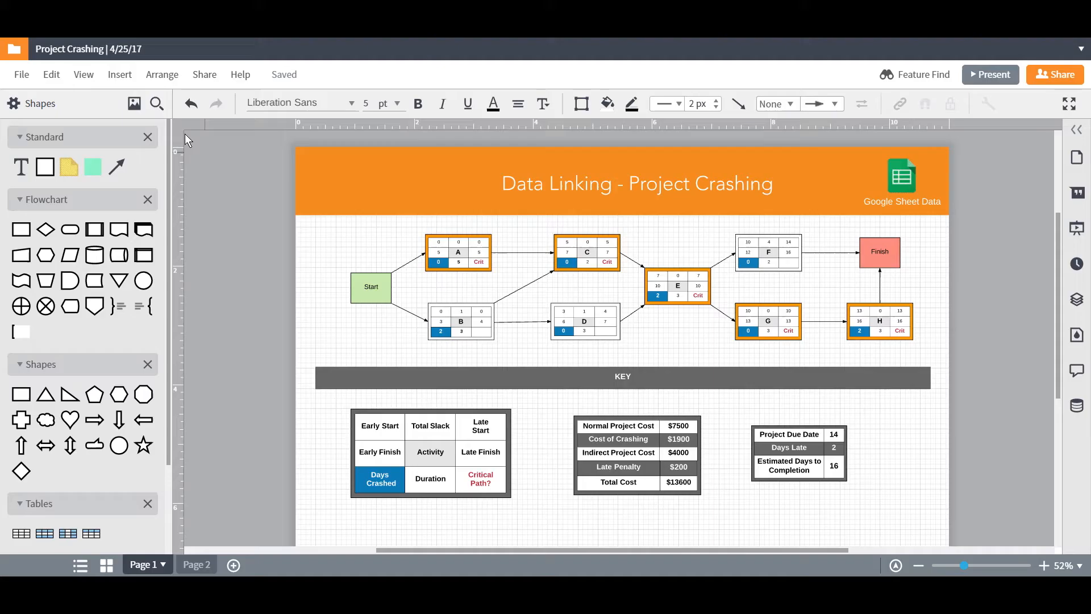
Search Bing images for 'Lucidchart' and drag the logo result onto the orange header
click(157, 104)
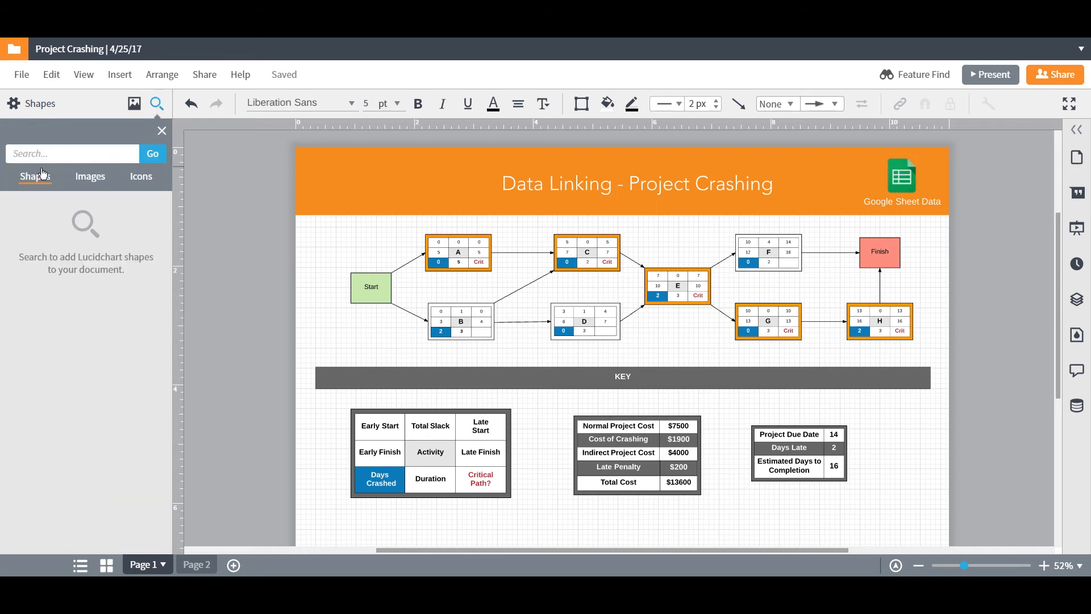
mouse_move(90, 177)
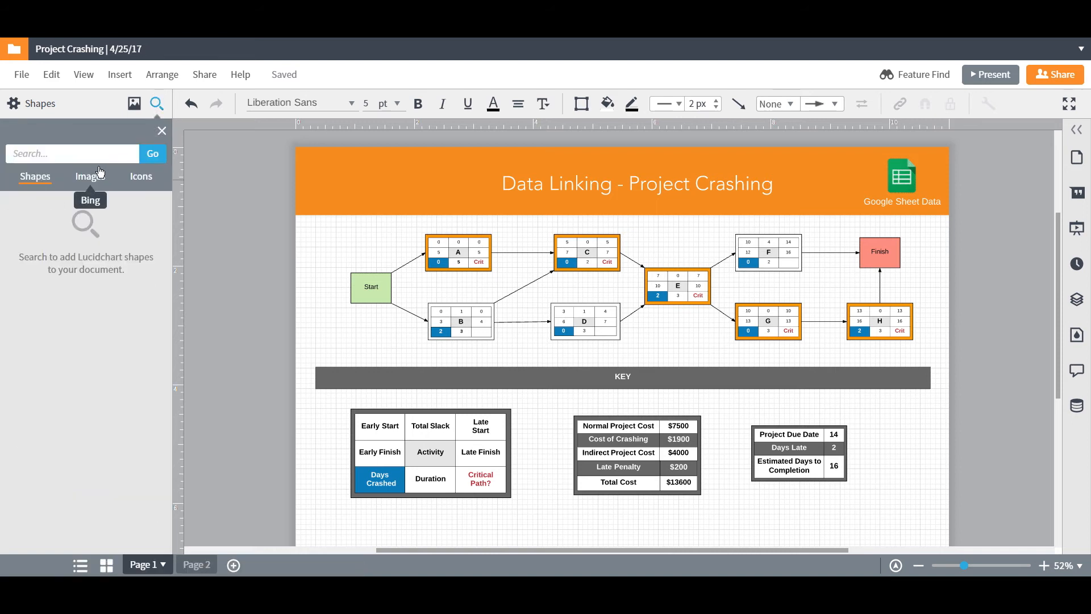
click(89, 176)
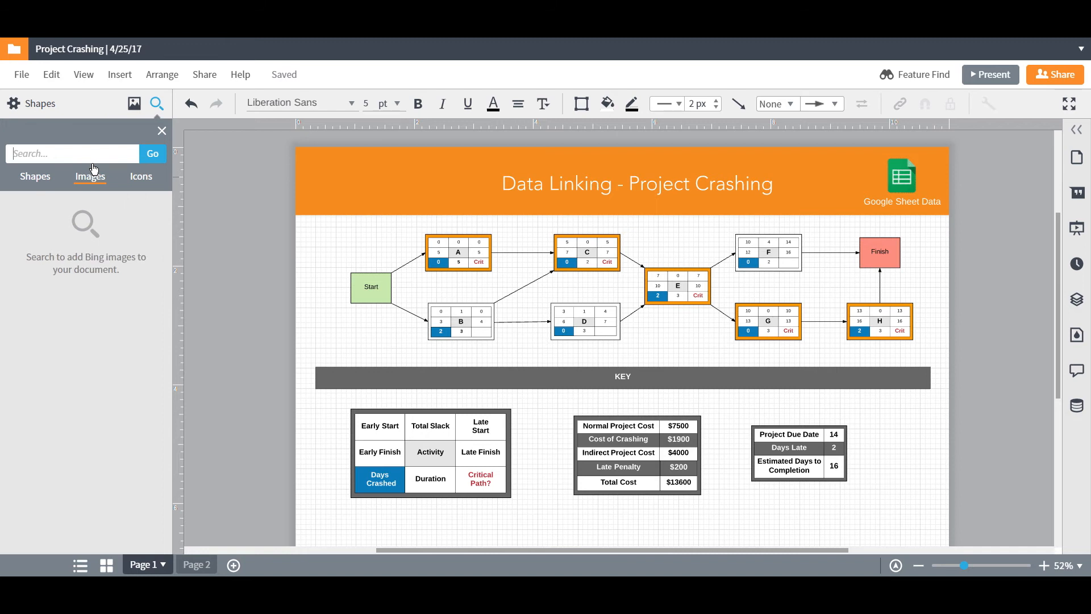
text(Luc)
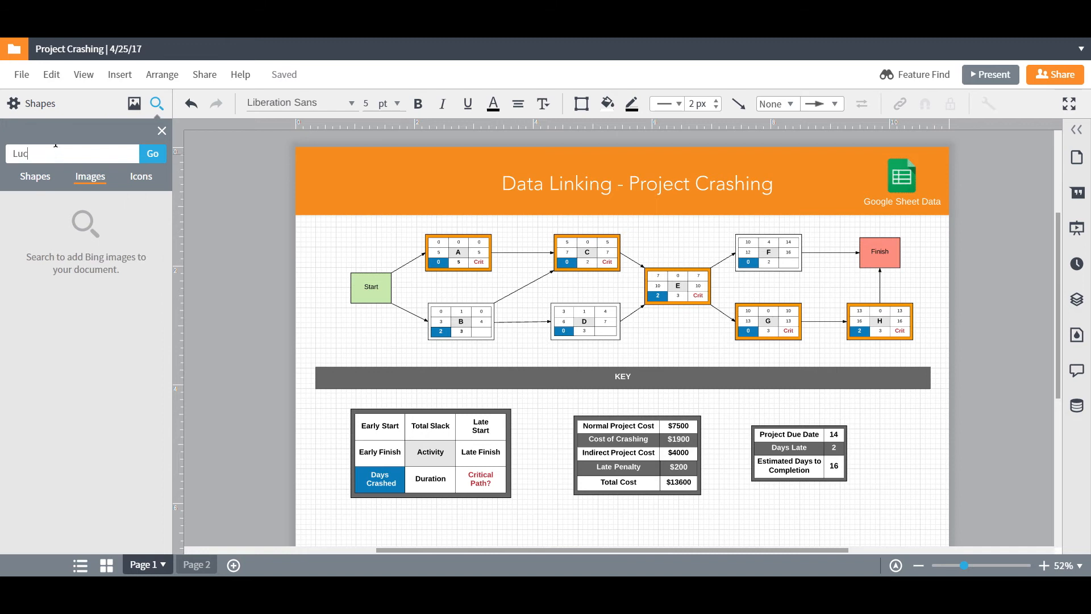
text(idchart)
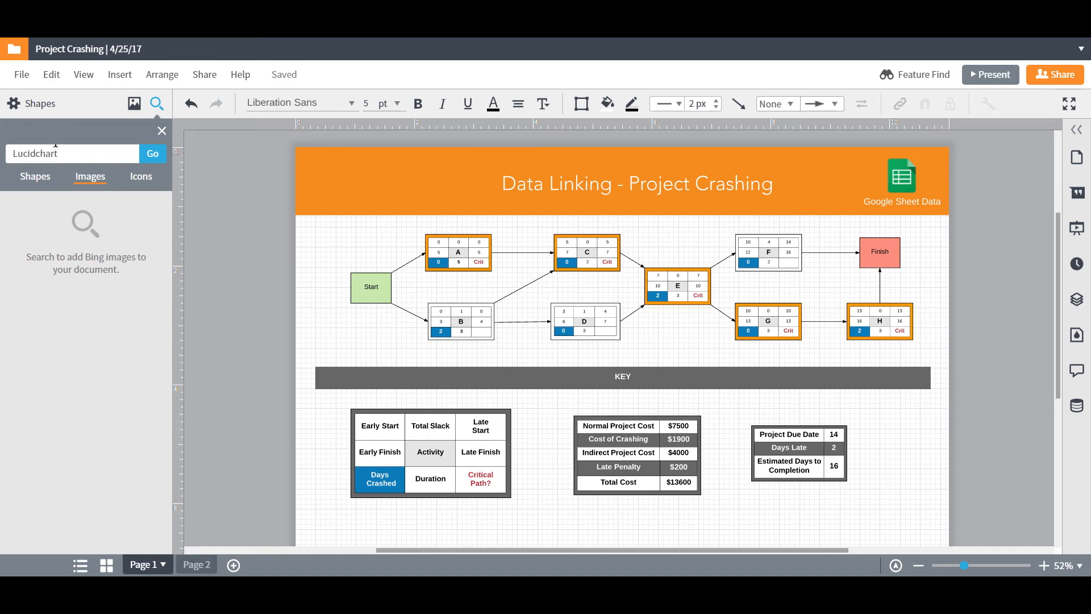
click(151, 154)
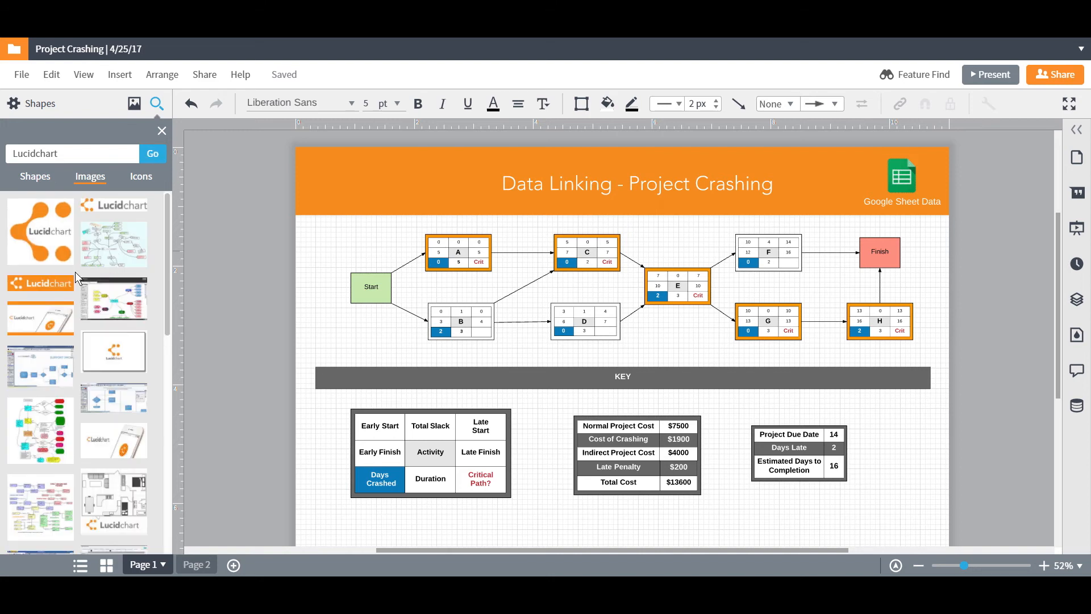
drag(41, 231, 362, 184)
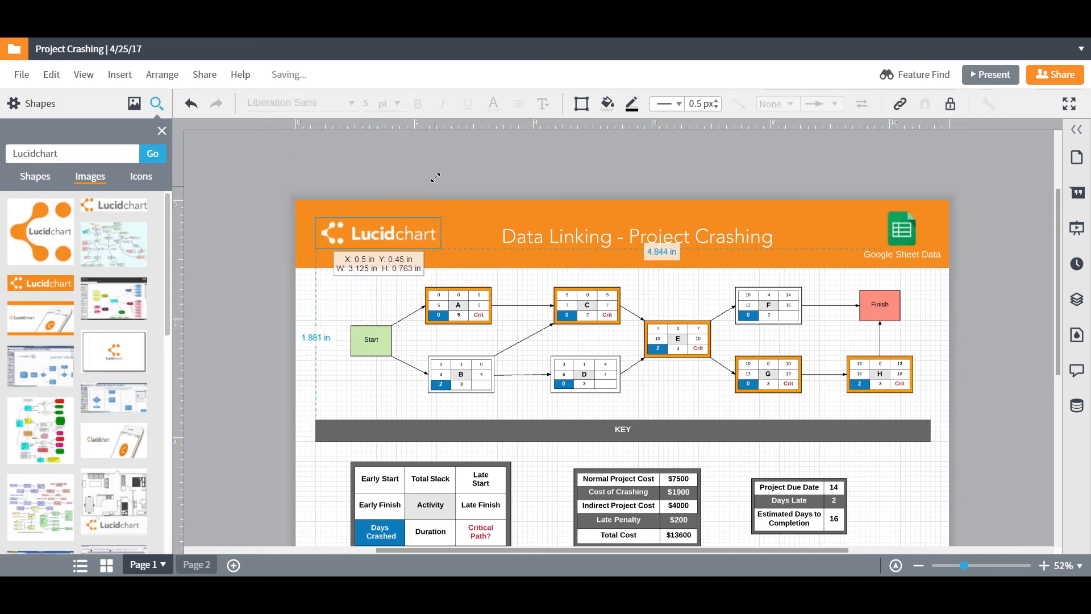
click(453, 185)
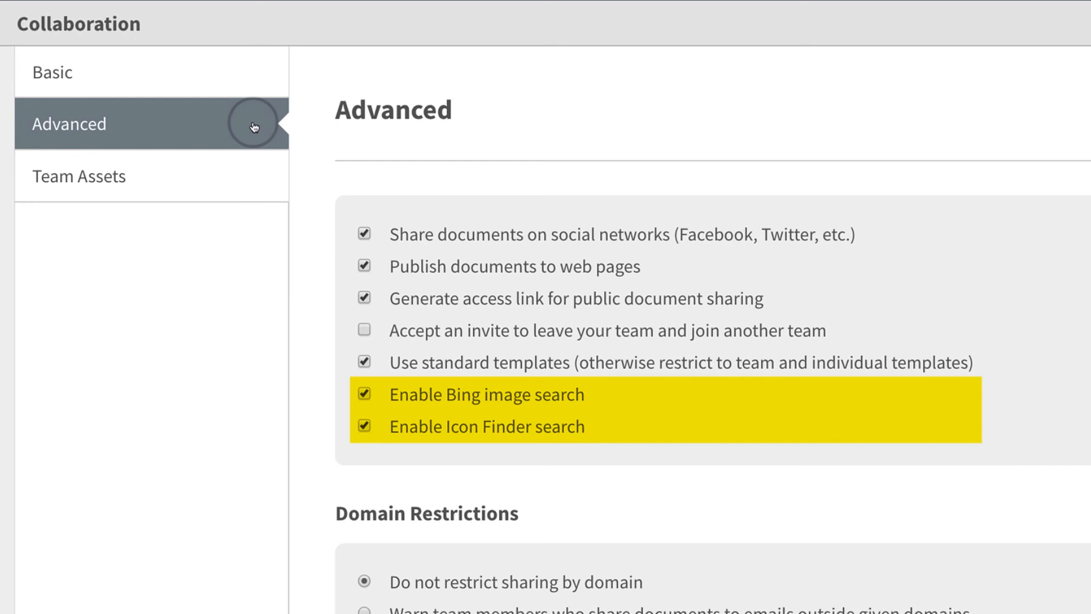
mouse_move(327, 396)
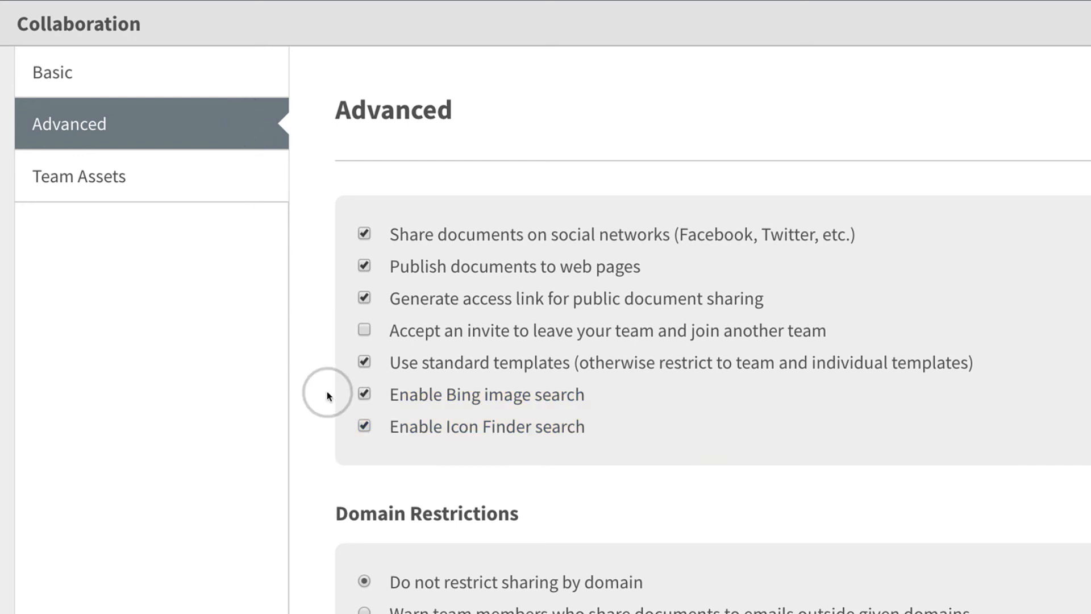
Under Domain Restrictions, choose 'Warn team members who share documents to emails outside given domains'
scroll(down, 3)
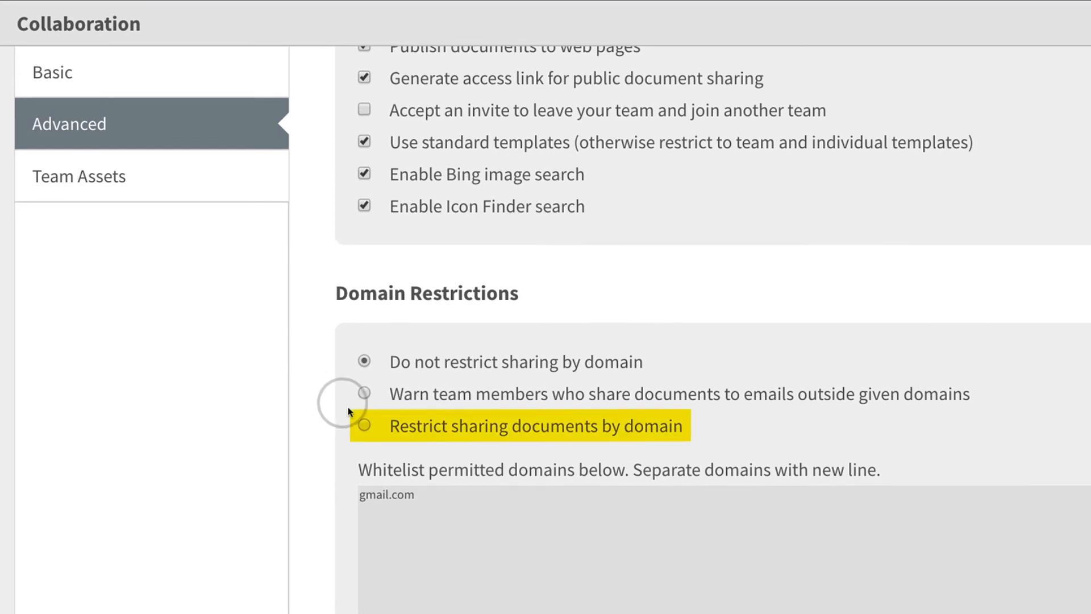
click(364, 427)
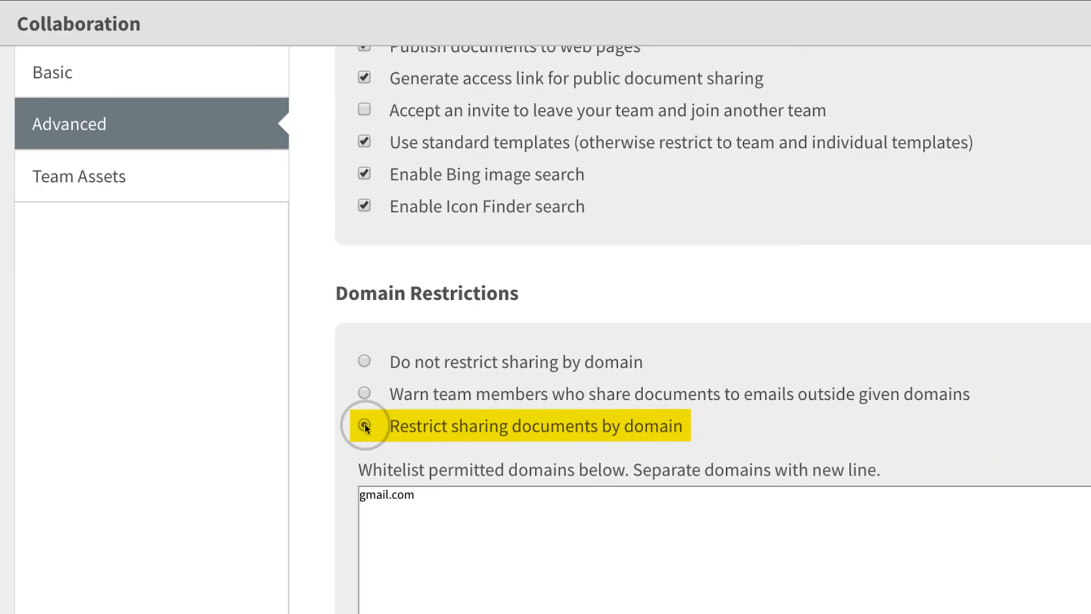
click(364, 394)
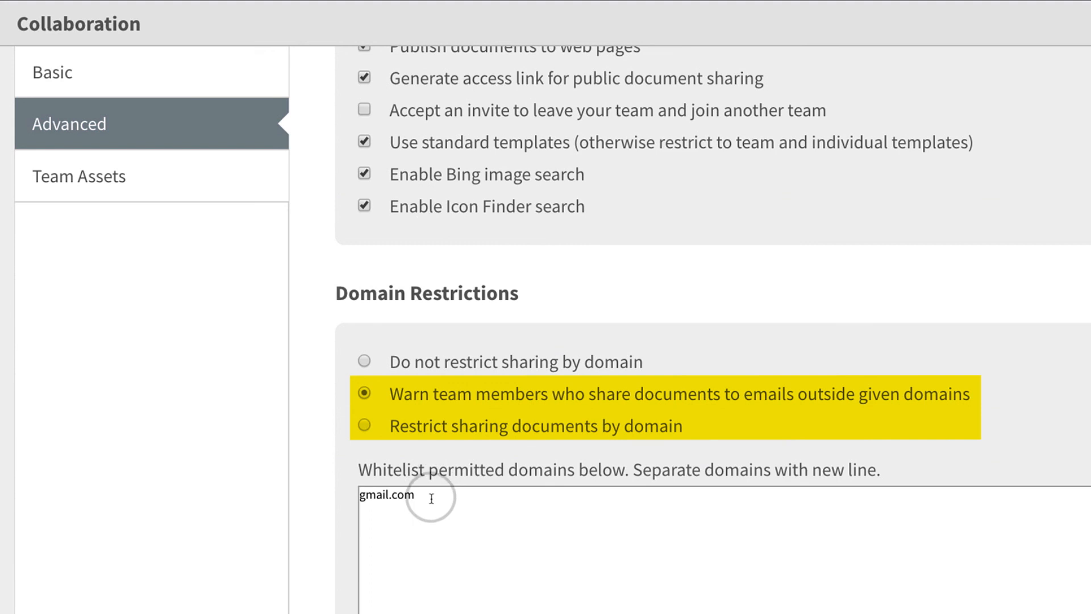
Add ', lucidchart' to the whitelisted domains and save the collaboration settings
text(,)
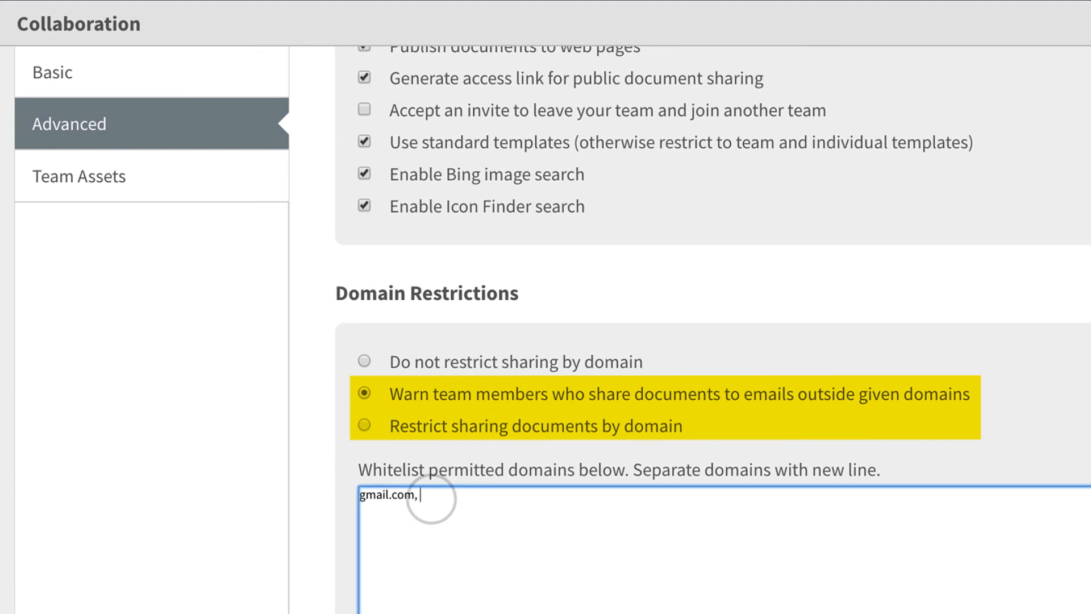
text(lucidchart.com)
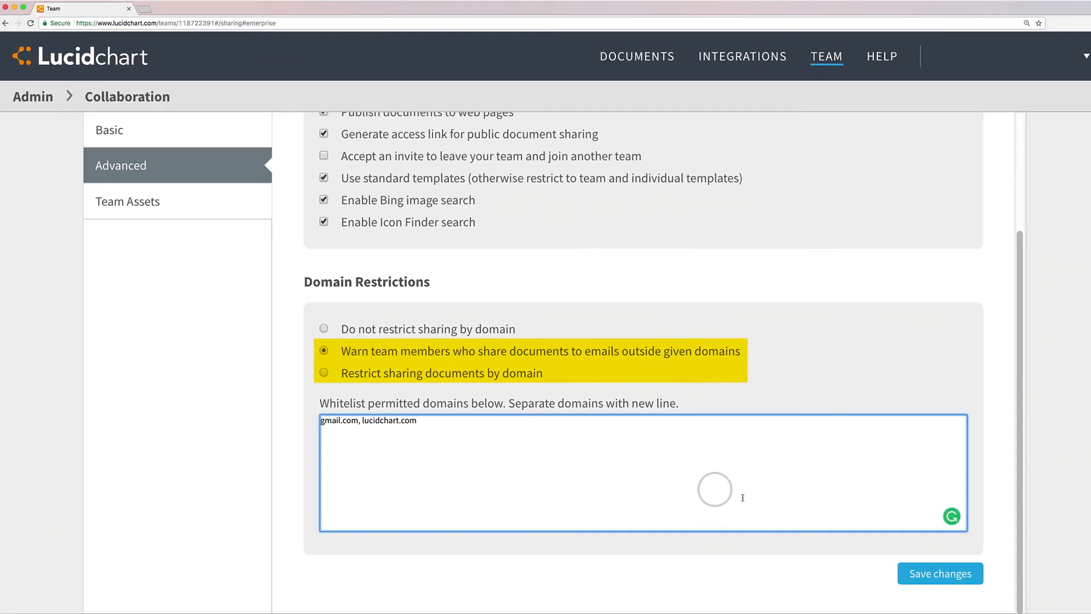
click(940, 573)
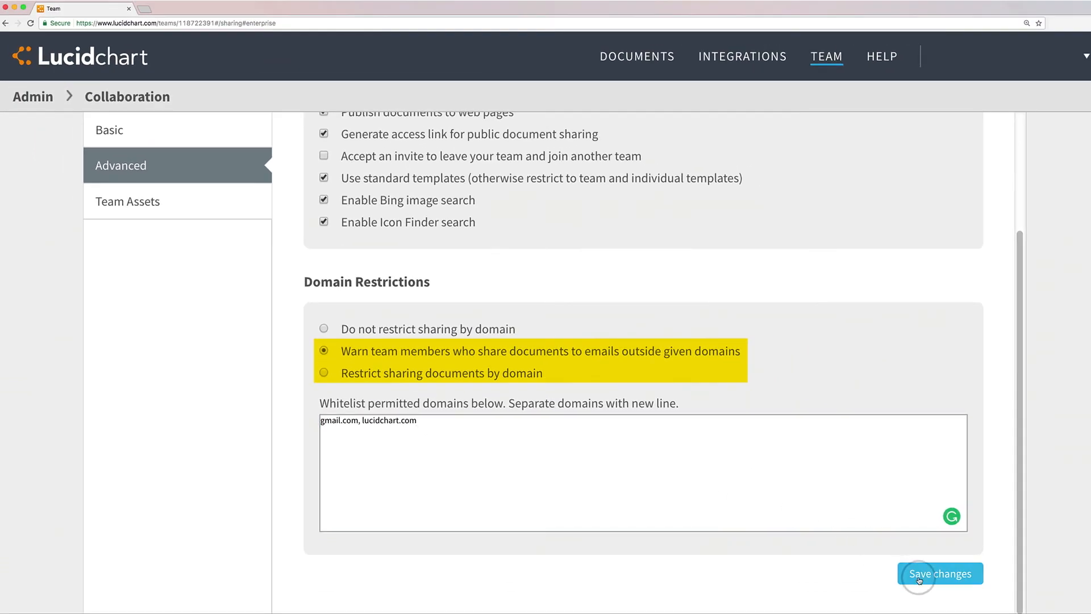
click(940, 573)
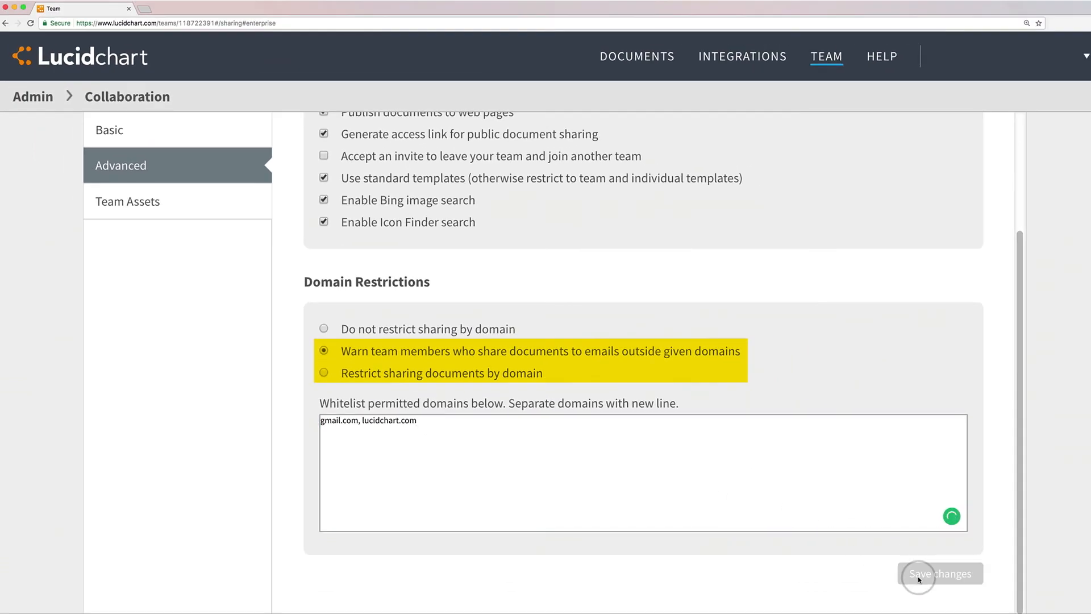
Switch to the Team Assets settings page
click(127, 201)
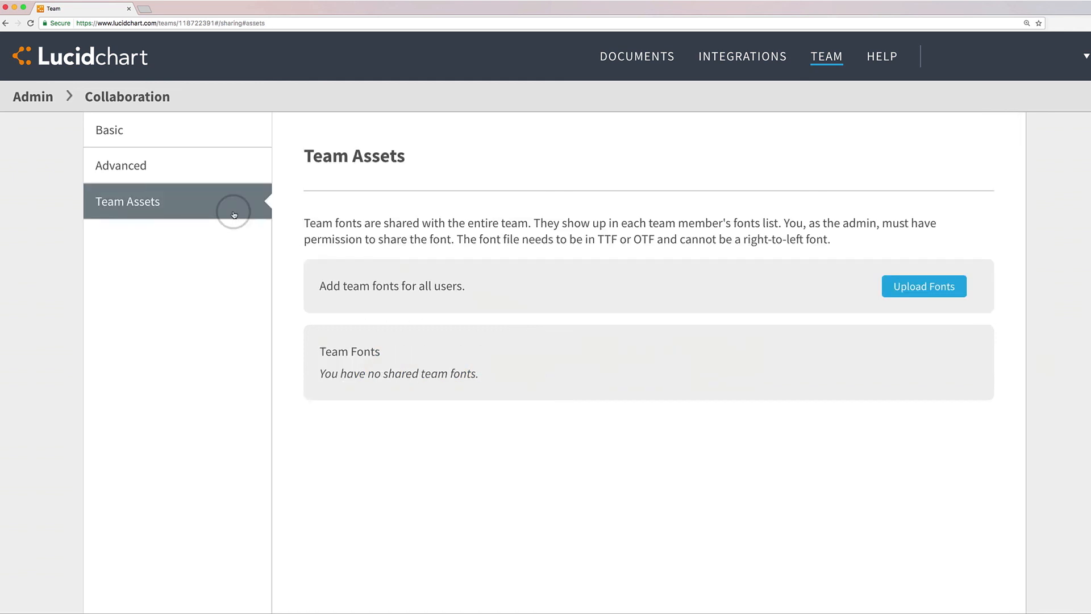